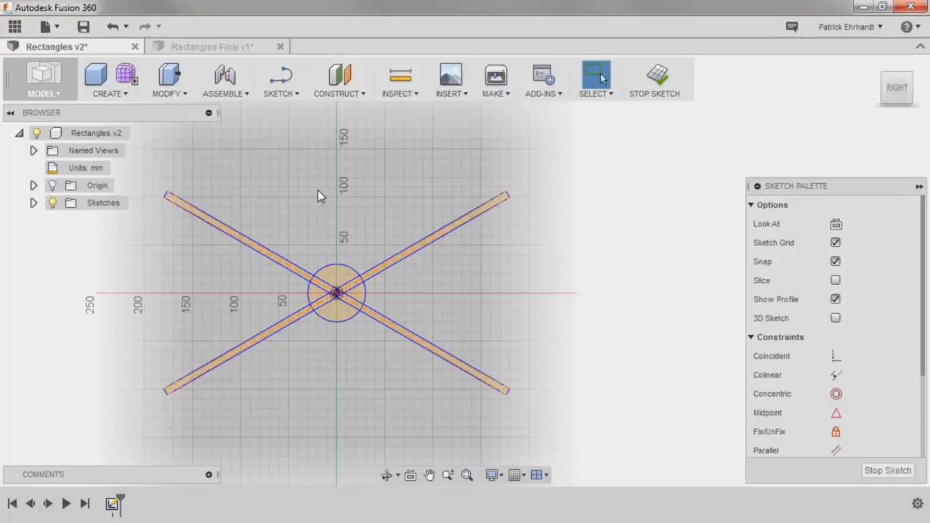
mouse_move(261, 281)
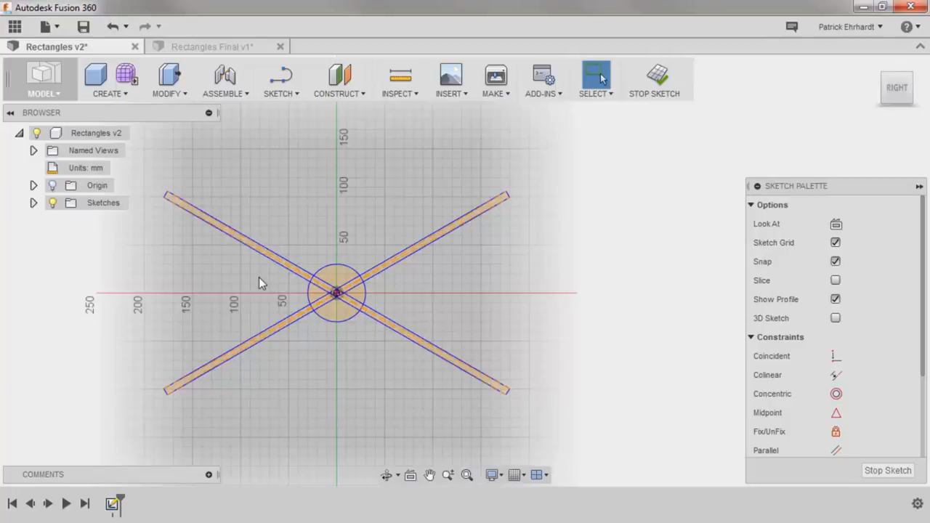
mouse_move(379, 336)
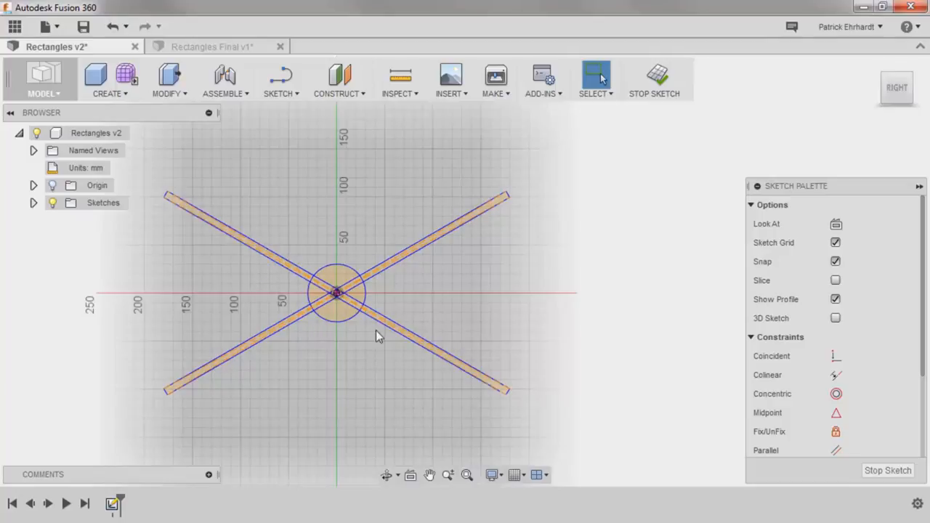
mouse_move(355, 238)
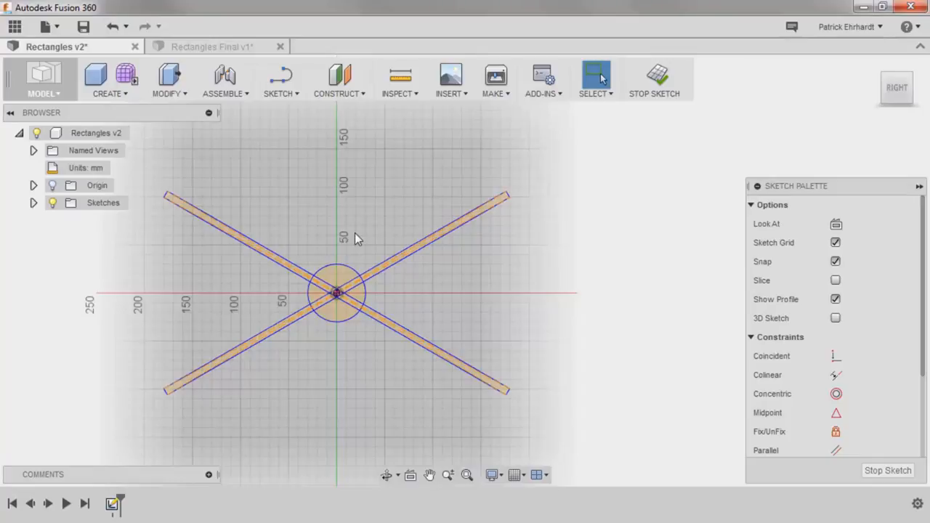
mouse_move(324, 153)
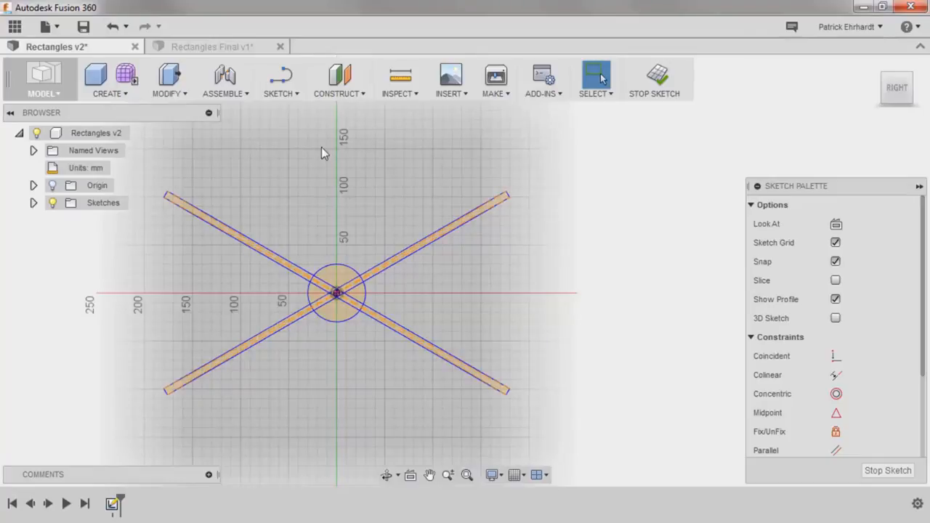
- Start the 2-Point Rectangle tool on the propeller sketch
left_click(276, 80)
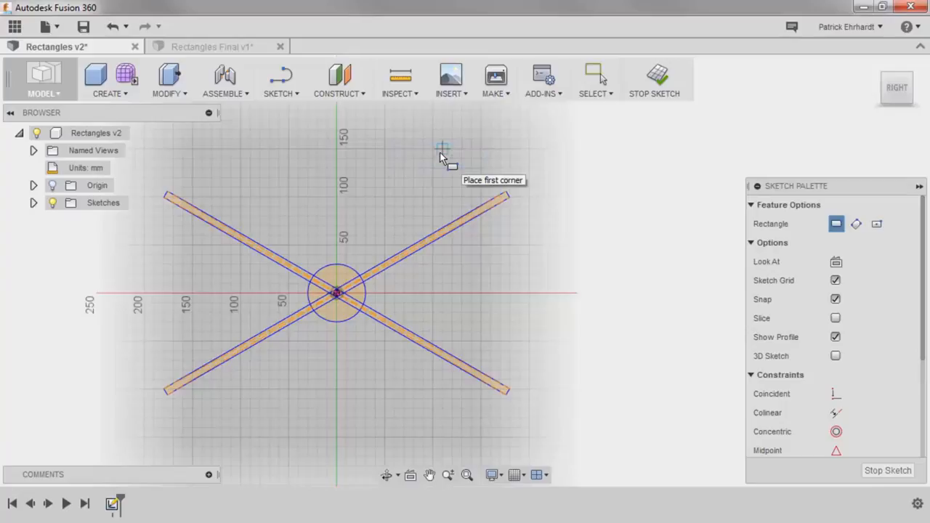
mouse_move(687, 221)
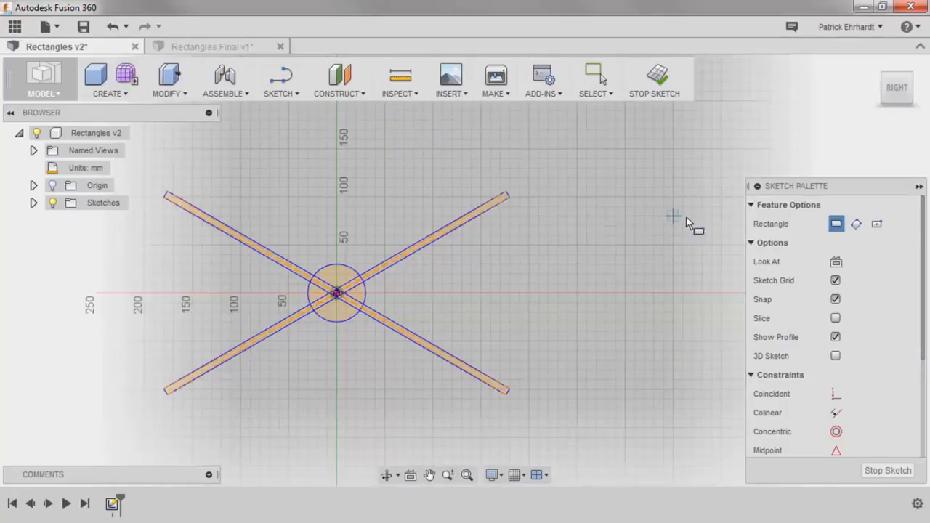
- Switch the rectangle tool to Center Rectangle mode in the Sketch Palette
left_click(875, 224)
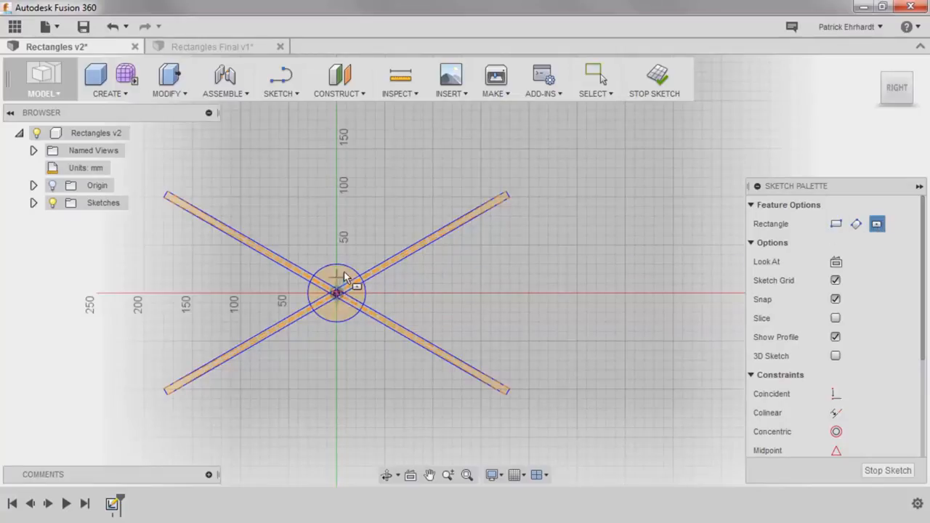
- Draw a tall, narrow center rectangle at the origin, running through the hub circle
left_click(343, 139)
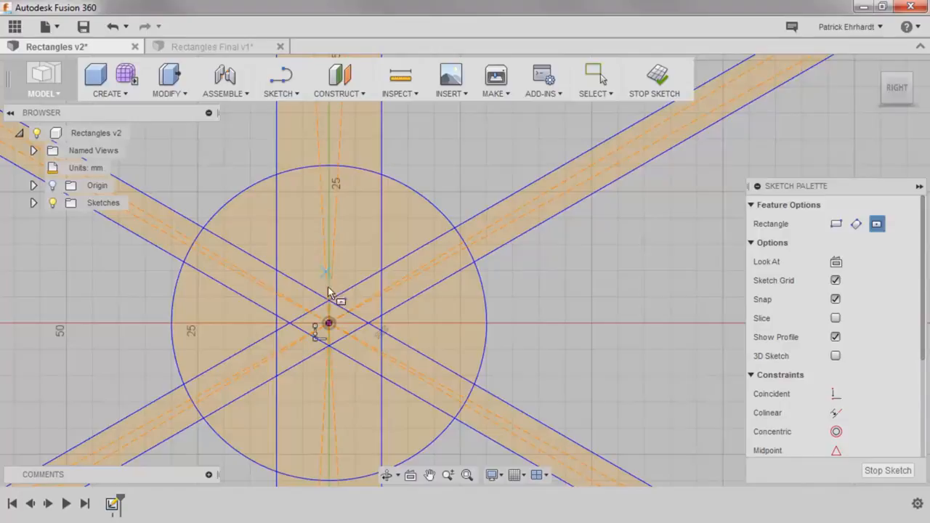
mouse_move(326, 327)
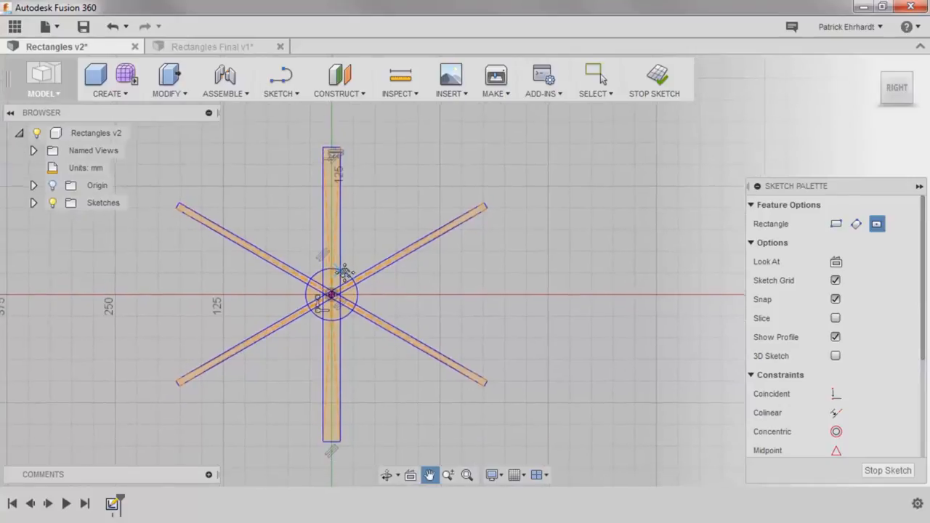
left_click(278, 93)
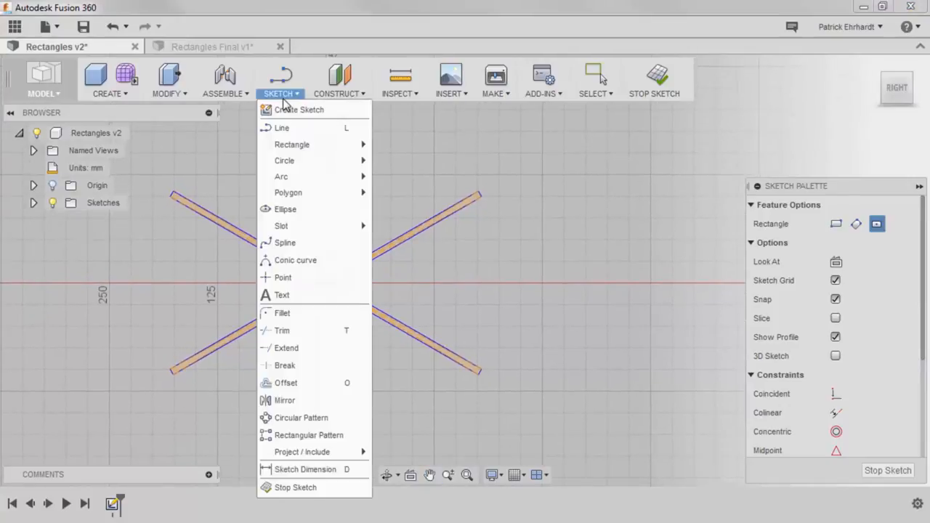
- Draw a 2-point rectangle fin from the vertical bar's top, extending right and ending above the circle
left_click(291, 144)
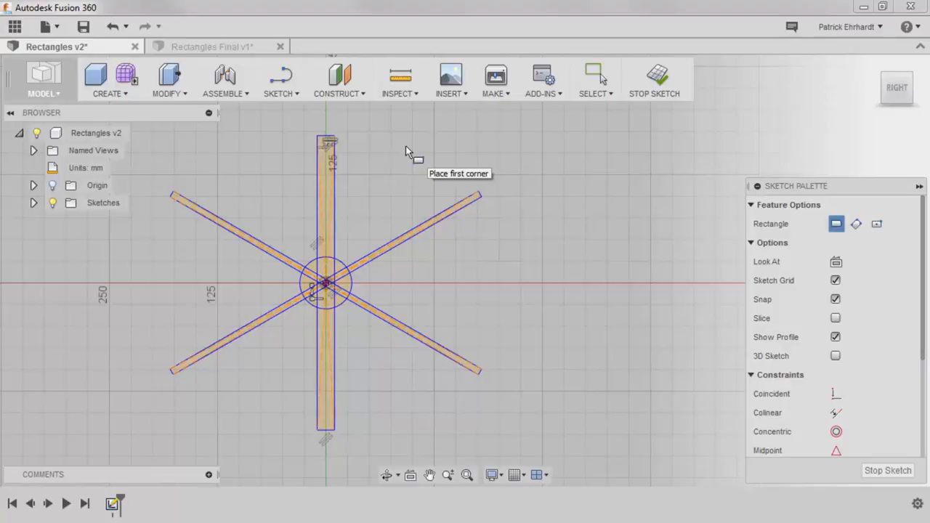
mouse_move(318, 140)
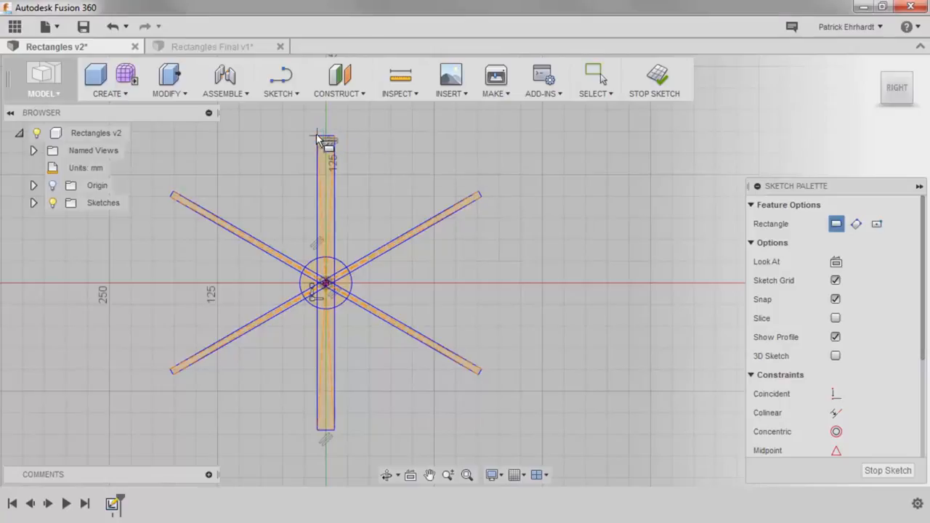
left_click_drag(319, 138, 356, 240)
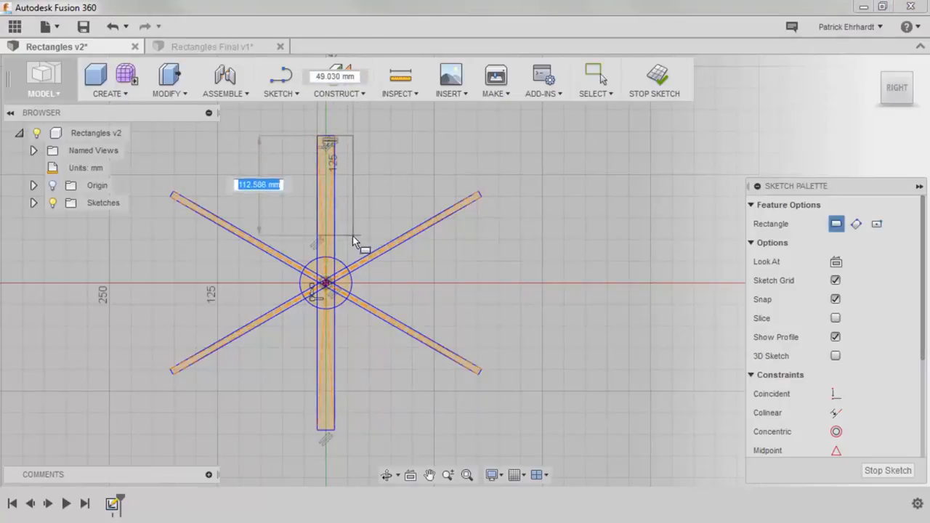
left_click(356, 243)
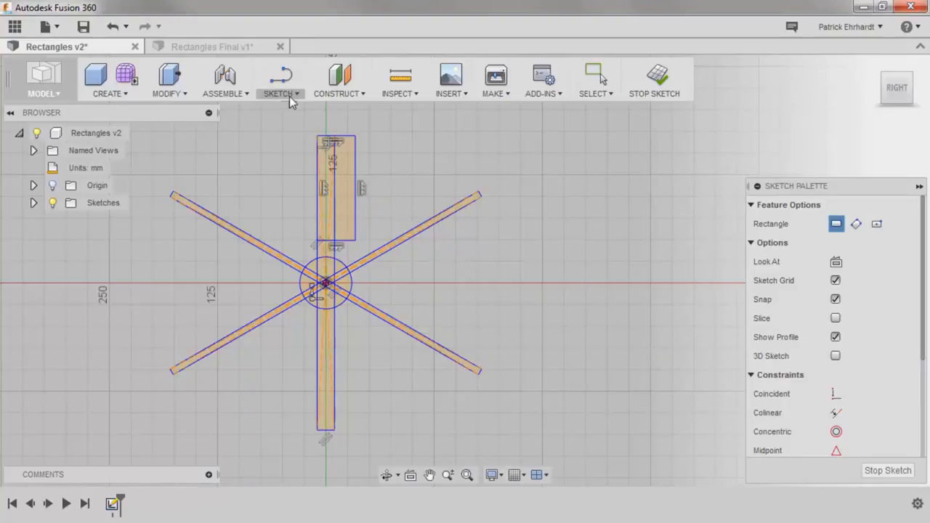
- Draw an angled 3-point rectangle fin on the upper-right arm, then view Rectangles Final v1
left_click(280, 93)
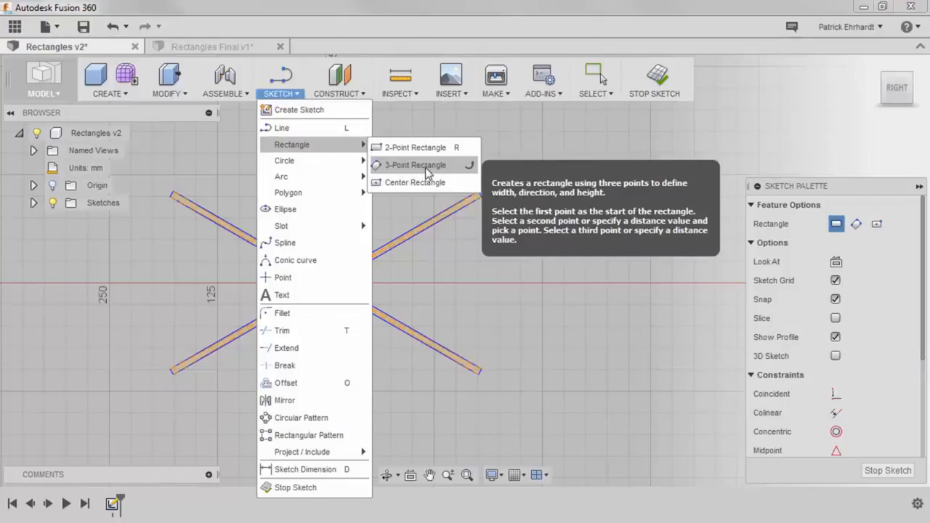
left_click(412, 165)
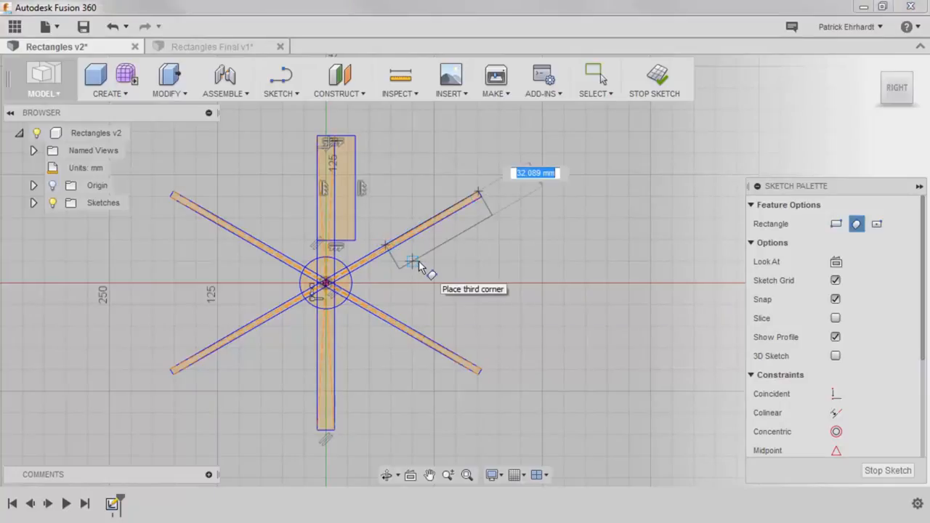
left_click(410, 262)
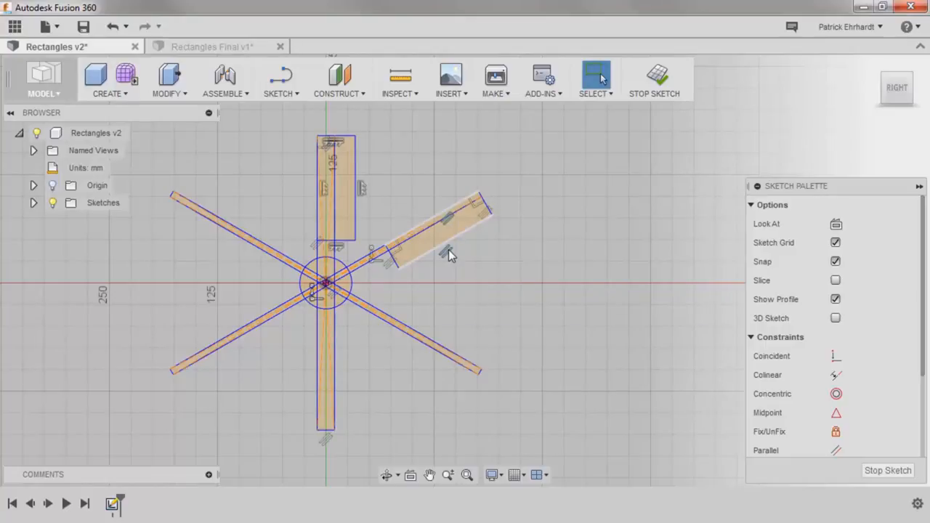
left_click(218, 46)
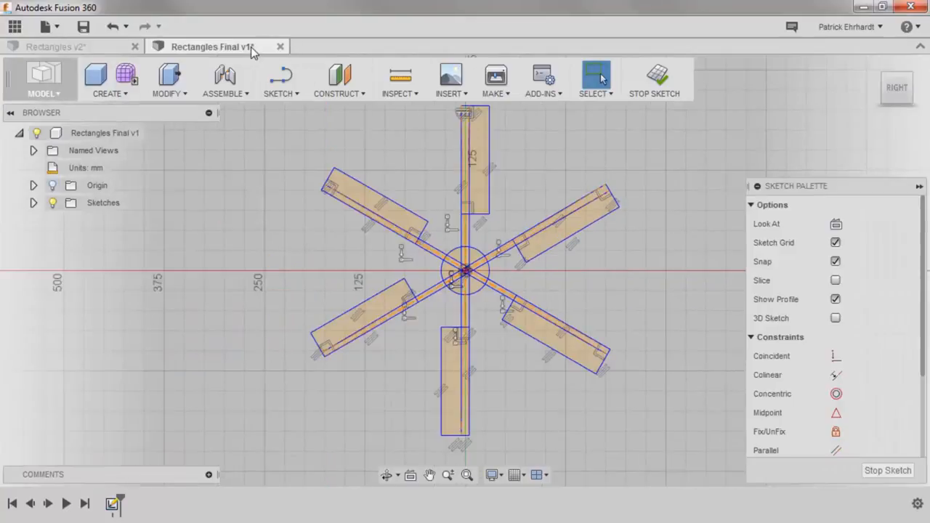